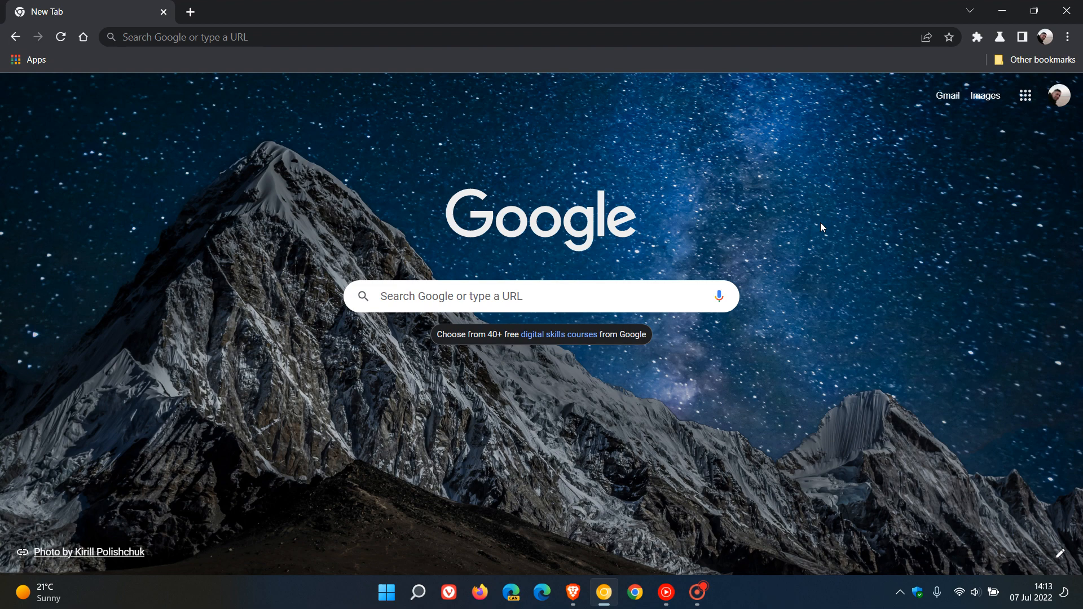
pyautogui.moveTo(780, 198)
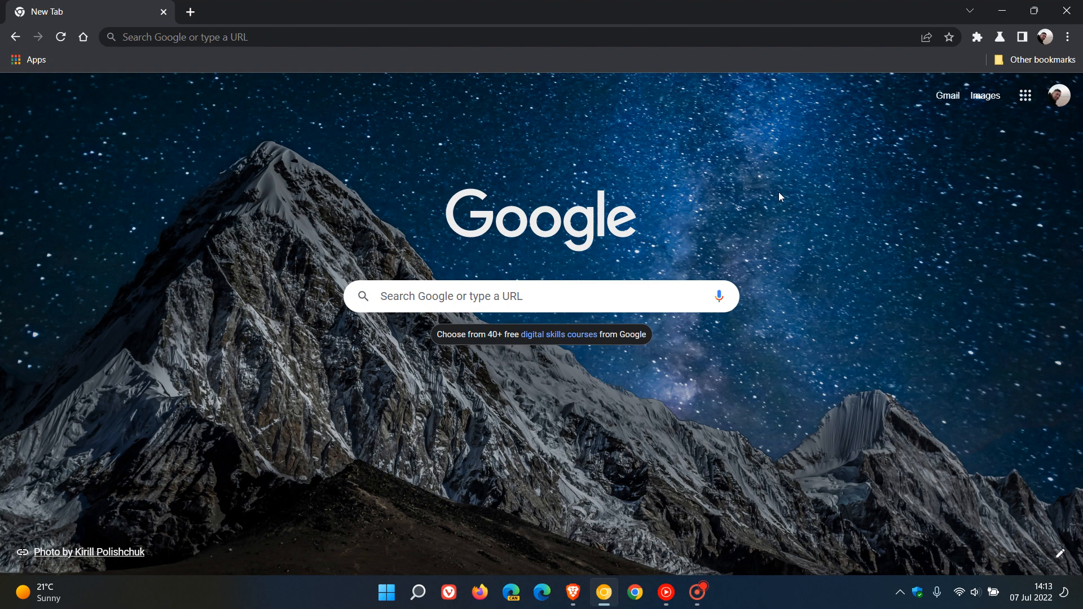
pyautogui.moveTo(798, 246)
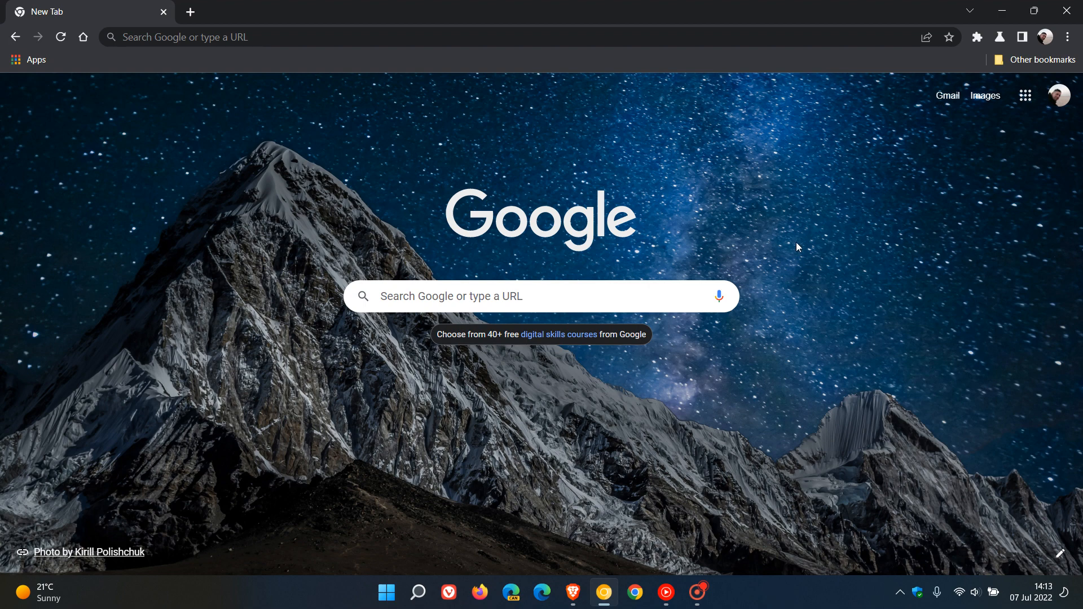
pyautogui.moveTo(855, 213)
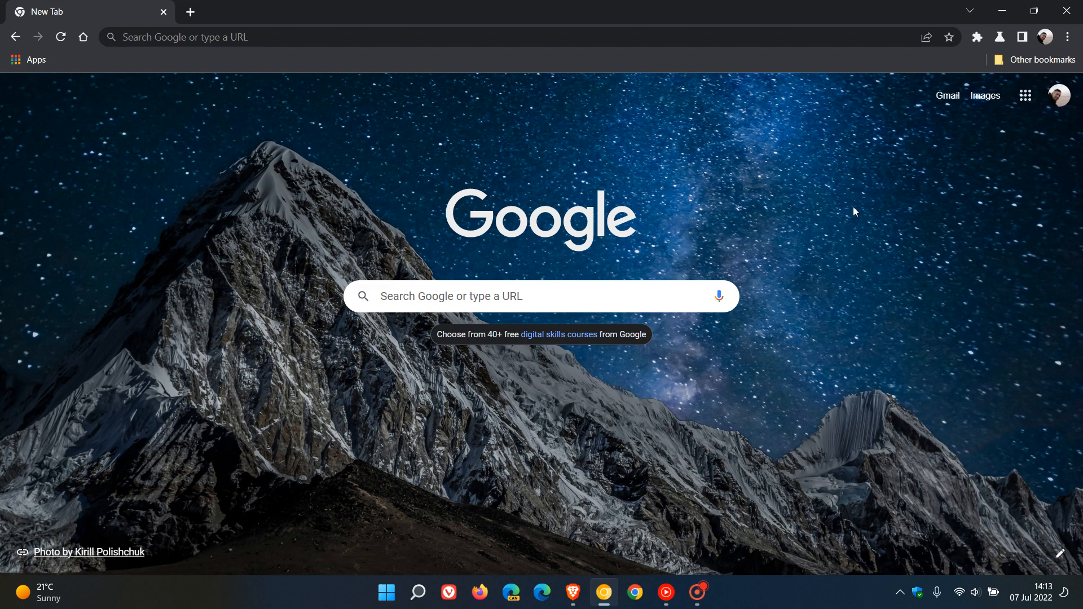
pyautogui.moveTo(868, 216)
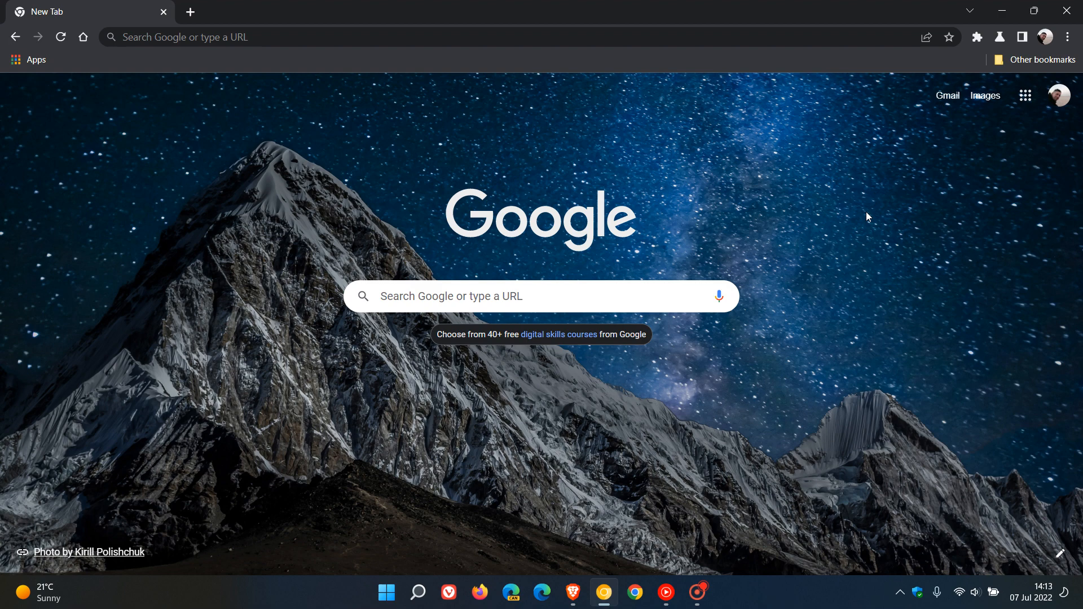
pyautogui.moveTo(902, 232)
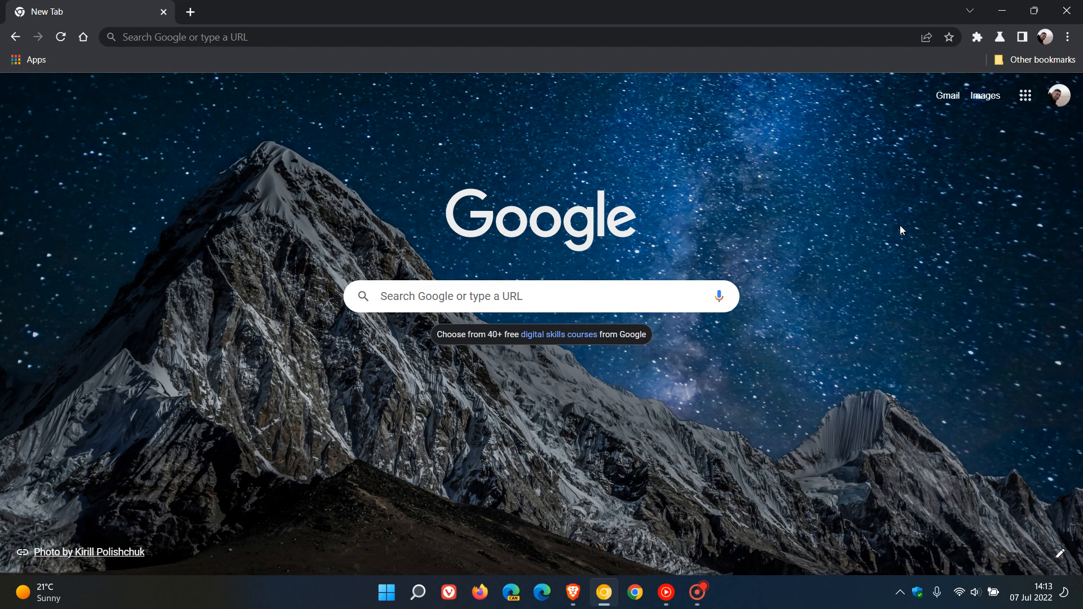
pyautogui.moveTo(1001, 601)
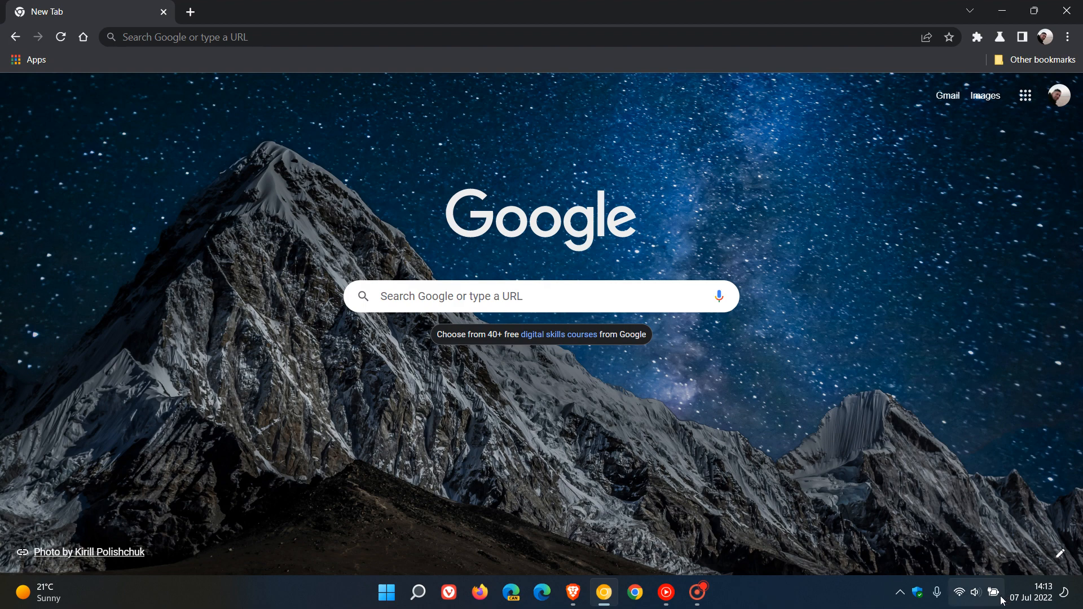
pyautogui.moveTo(994, 592)
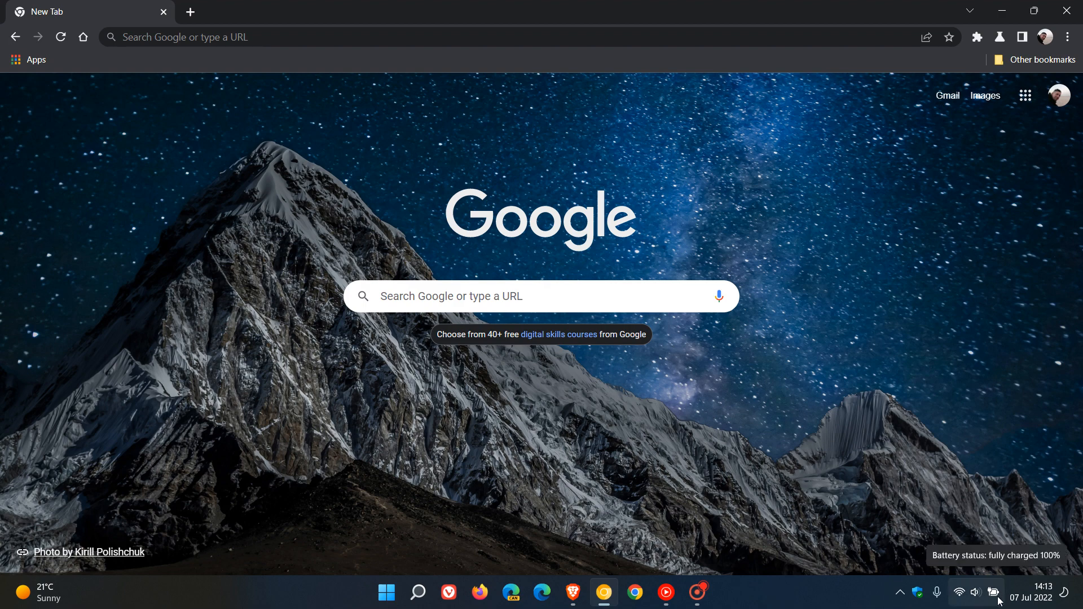
pyautogui.moveTo(945, 331)
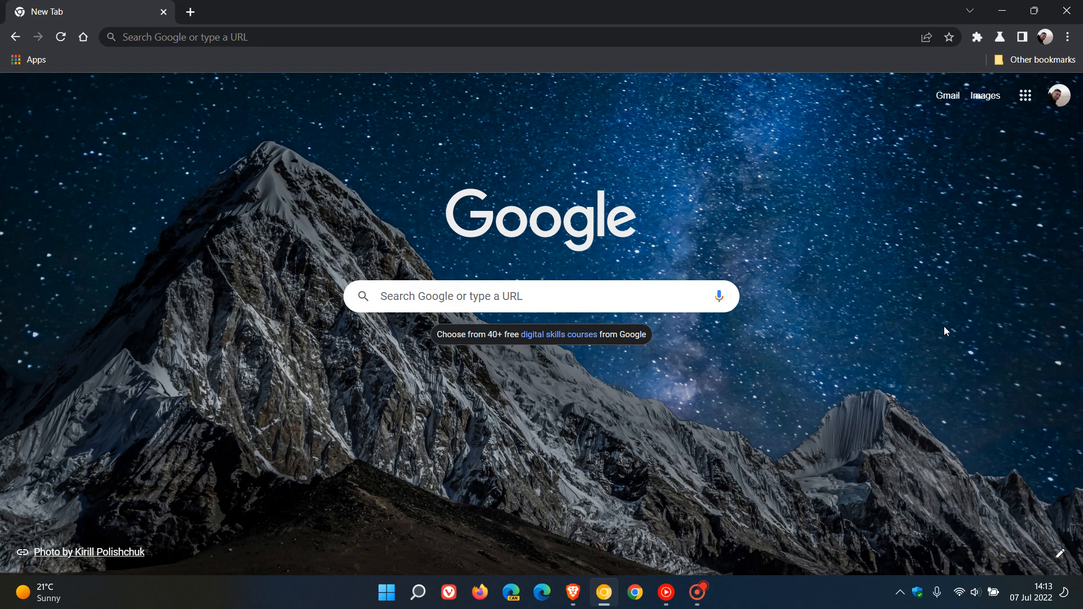
pyautogui.moveTo(904, 302)
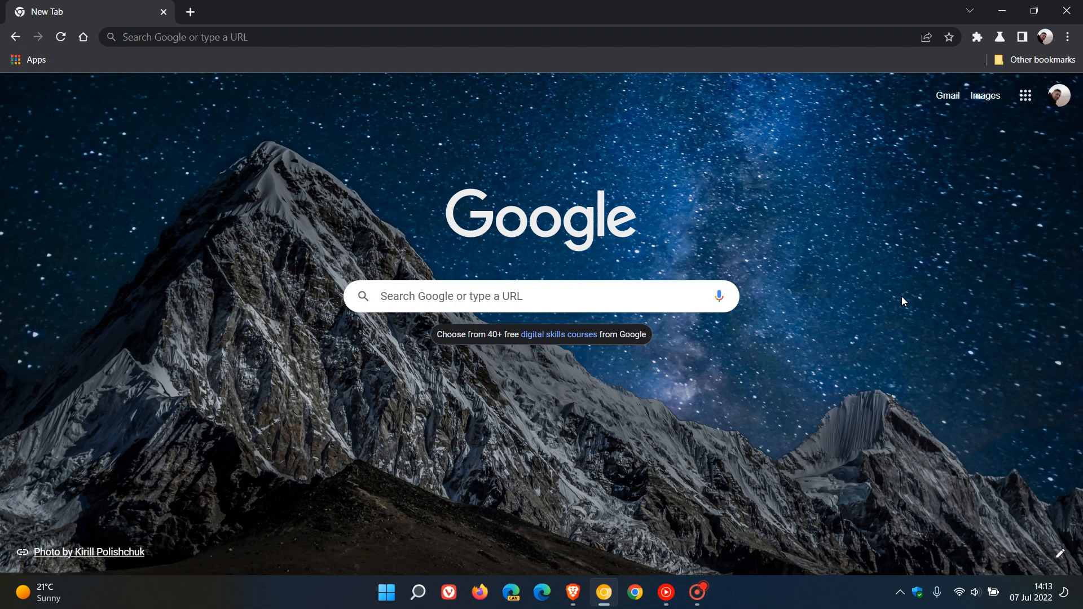
pyautogui.moveTo(907, 273)
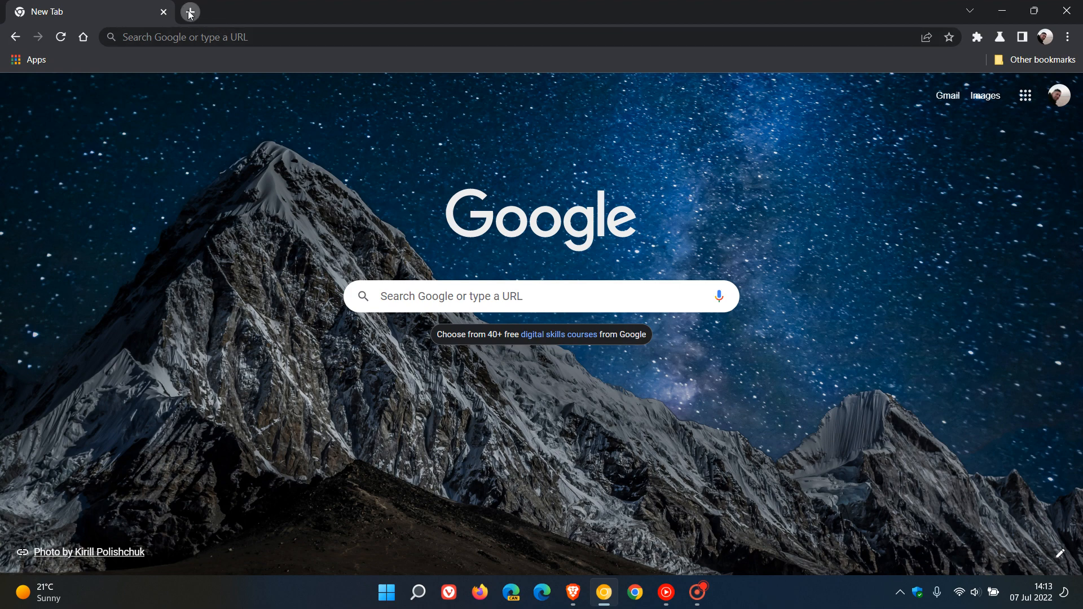
# Open a second New Tab page next to the existing one
pyautogui.click(190, 12)
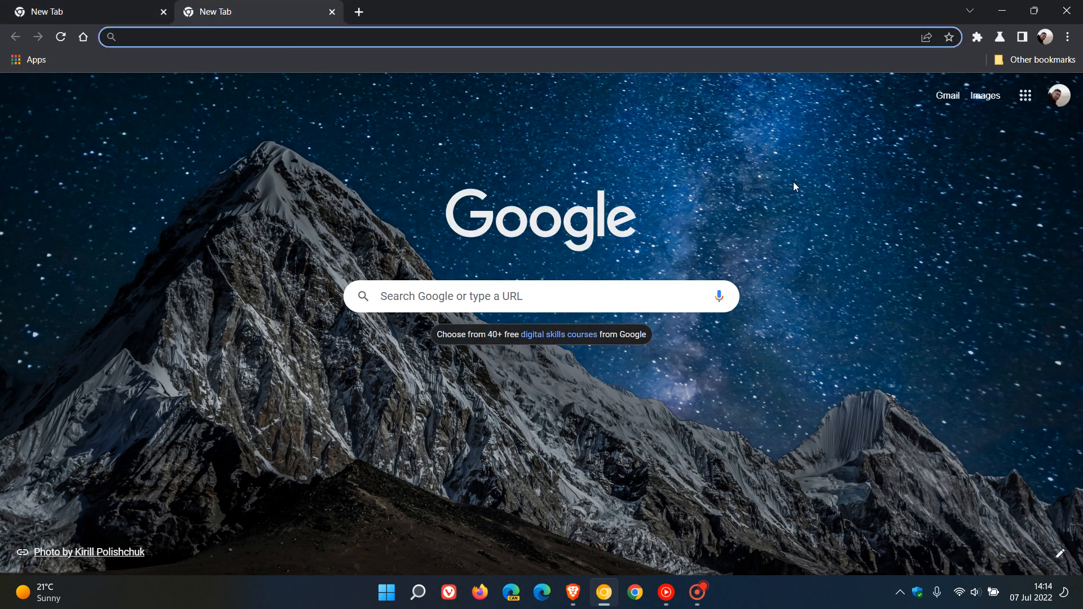
pyautogui.moveTo(782, 172)
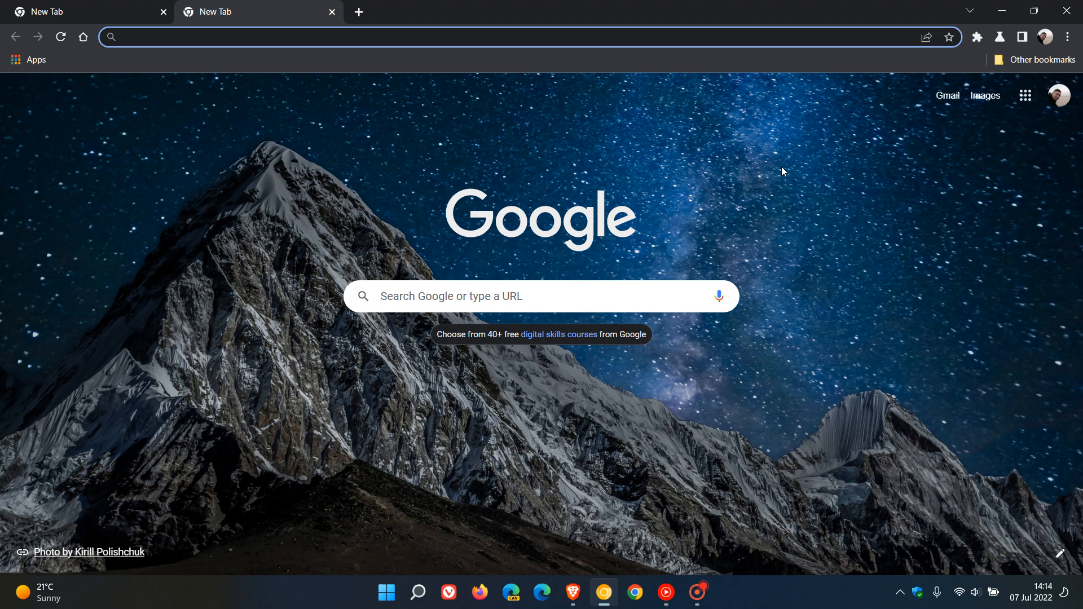
pyautogui.moveTo(693, 163)
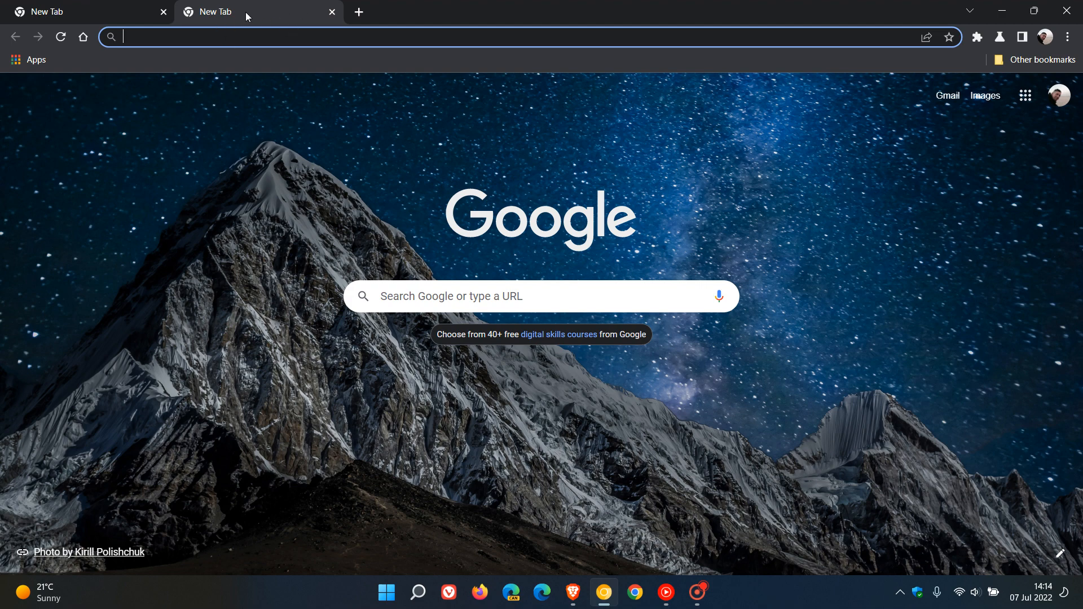
pyautogui.moveTo(834, 185)
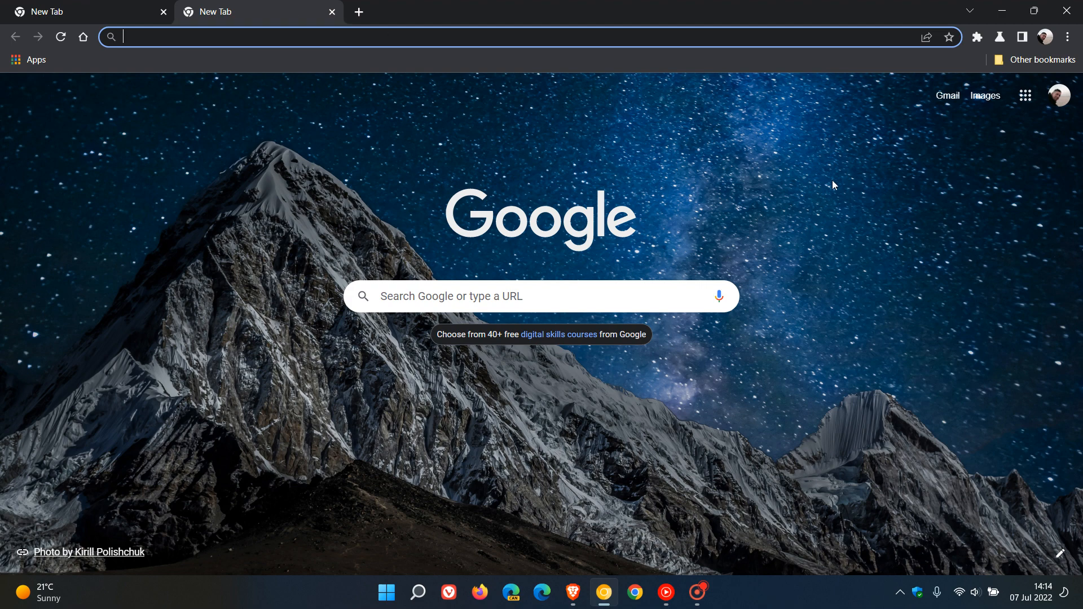
pyautogui.moveTo(840, 201)
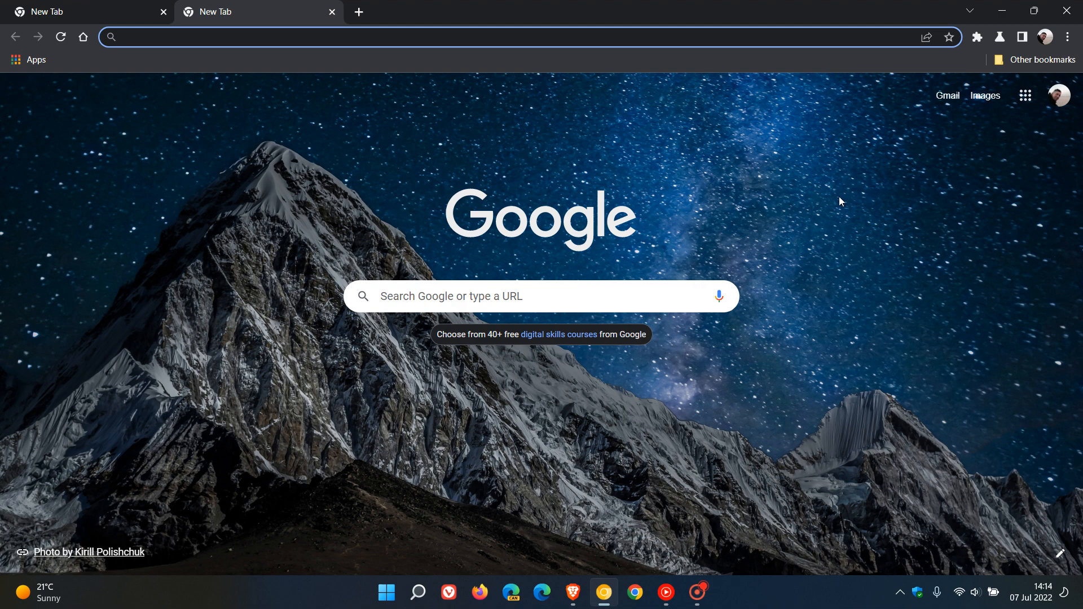
pyautogui.moveTo(298, 13)
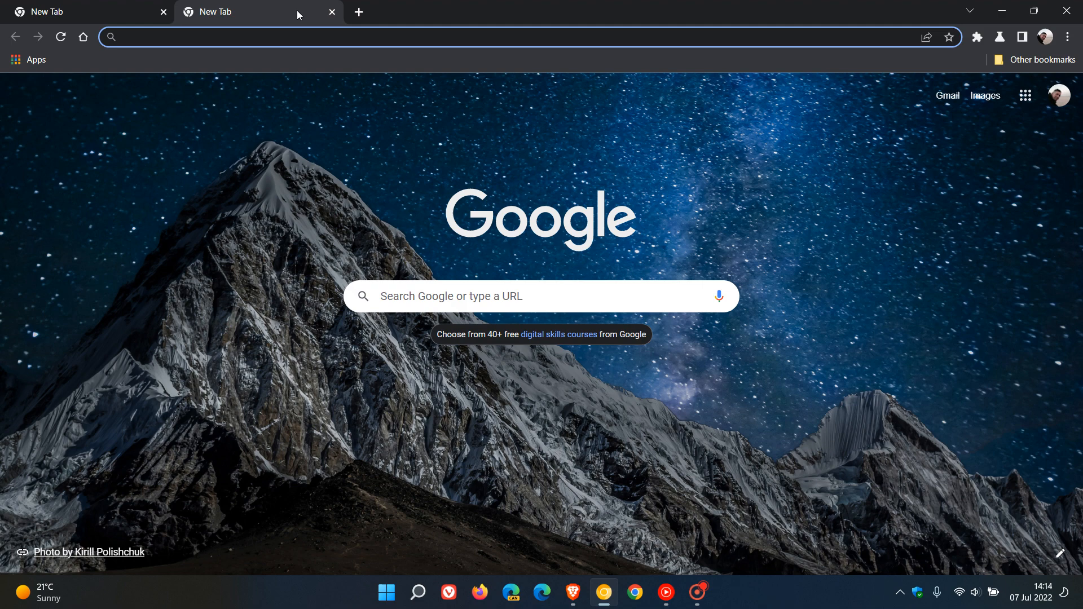
pyautogui.moveTo(834, 224)
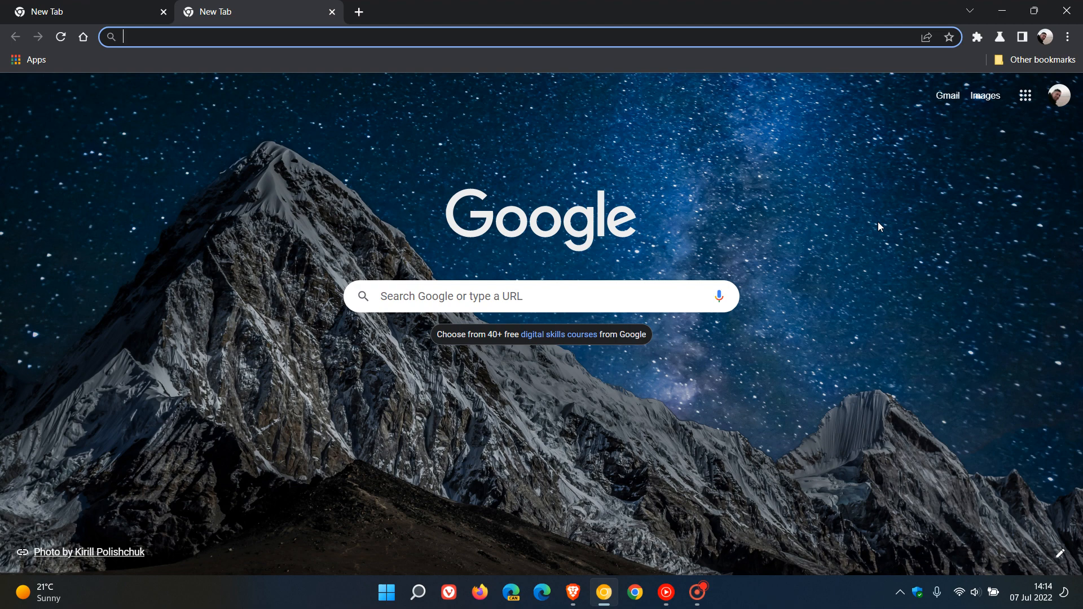
pyautogui.moveTo(851, 194)
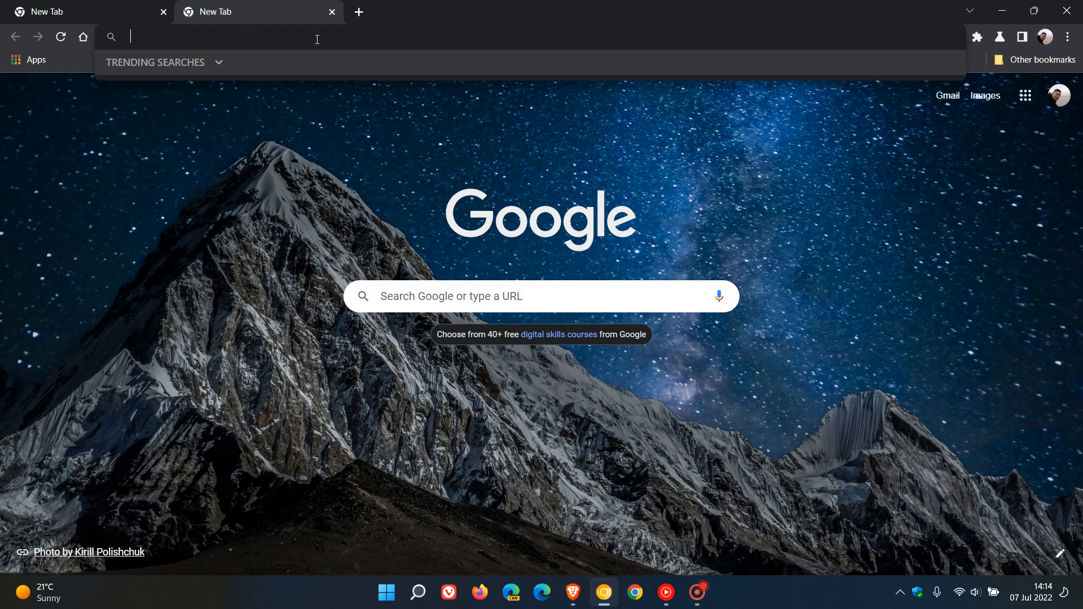
# Go to chrome://flags by typing 'cf' and choosing the suggestion
pyautogui.write('c')
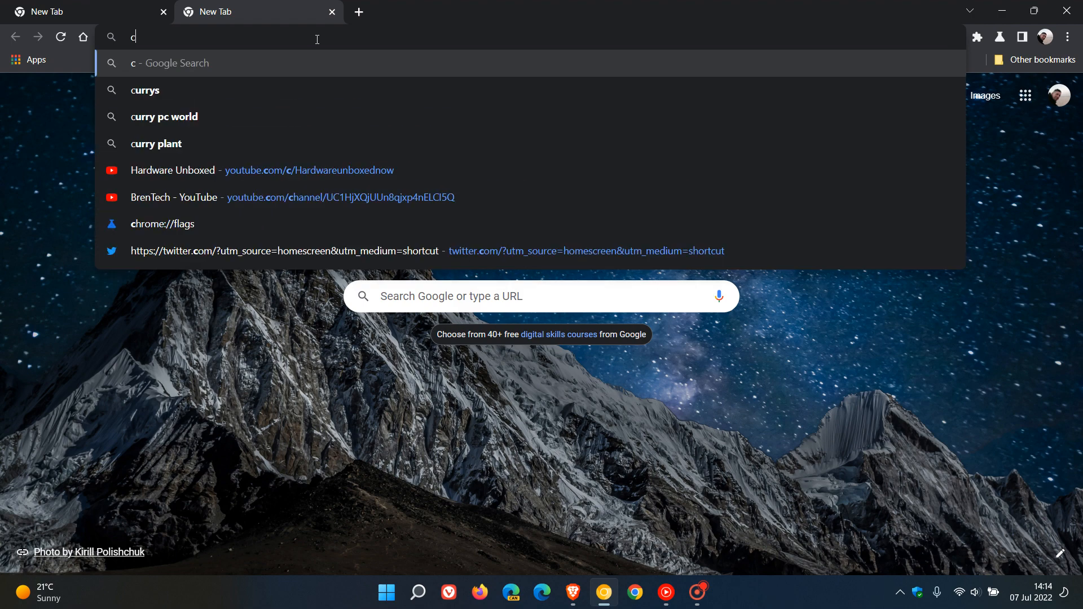
pyautogui.write('f')
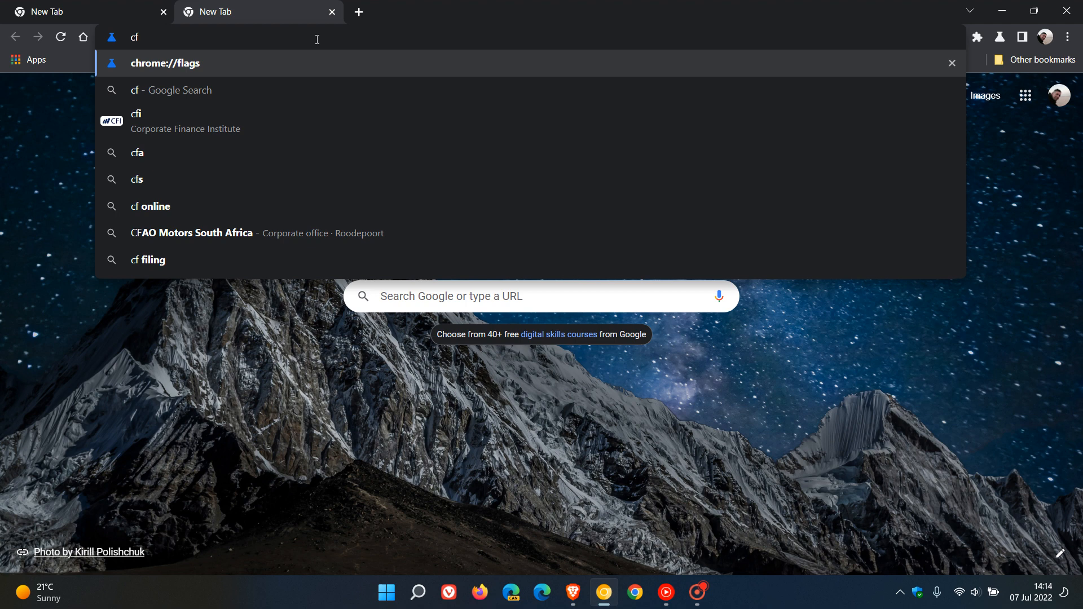
pyautogui.click(164, 63)
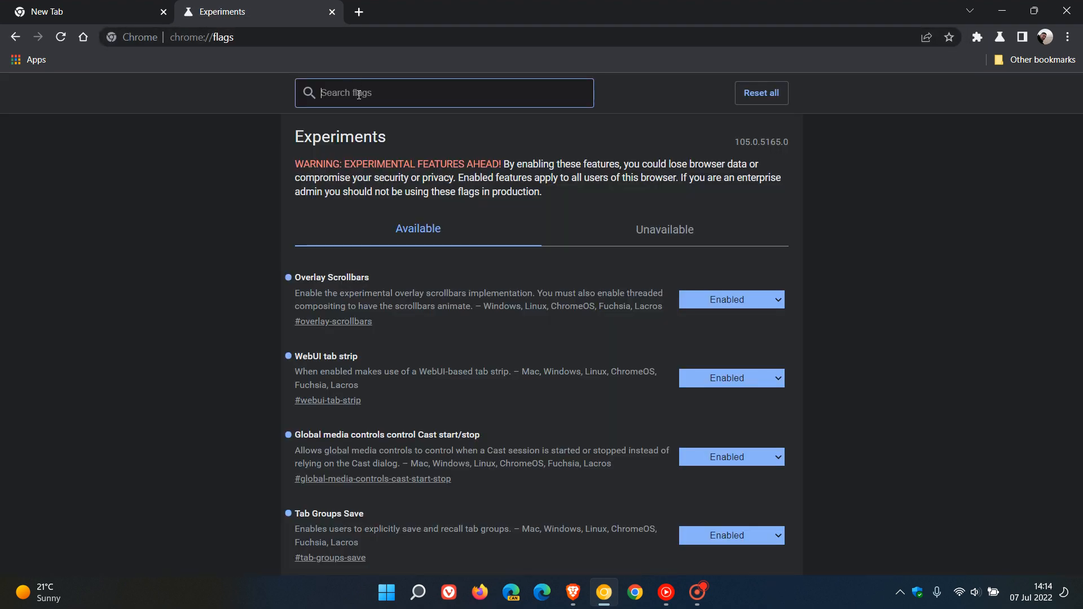
pyautogui.write('Quick intensive throttling after loading')
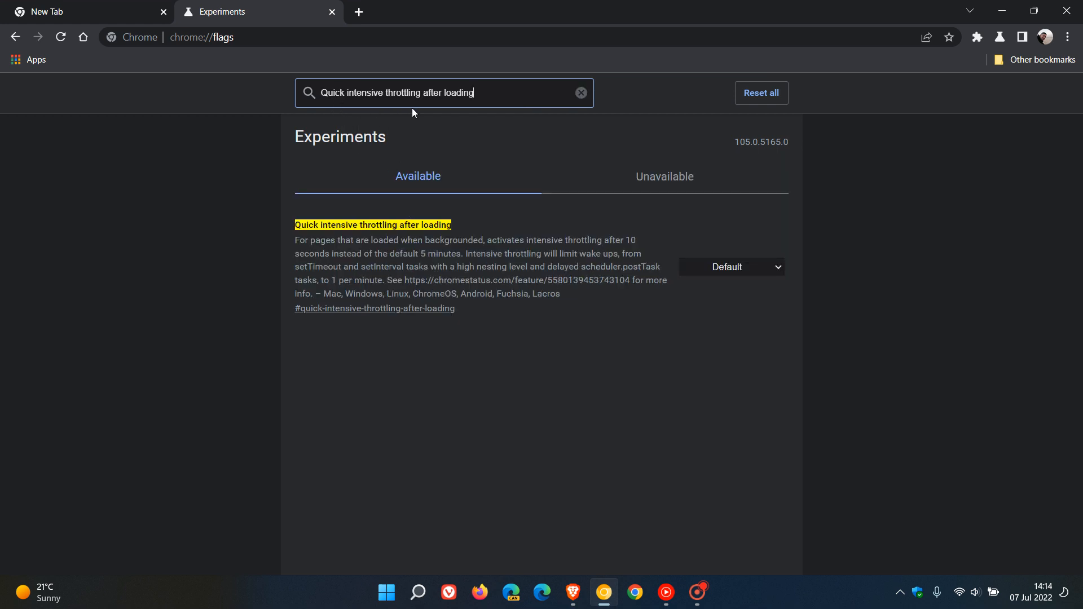
pyautogui.moveTo(472, 278)
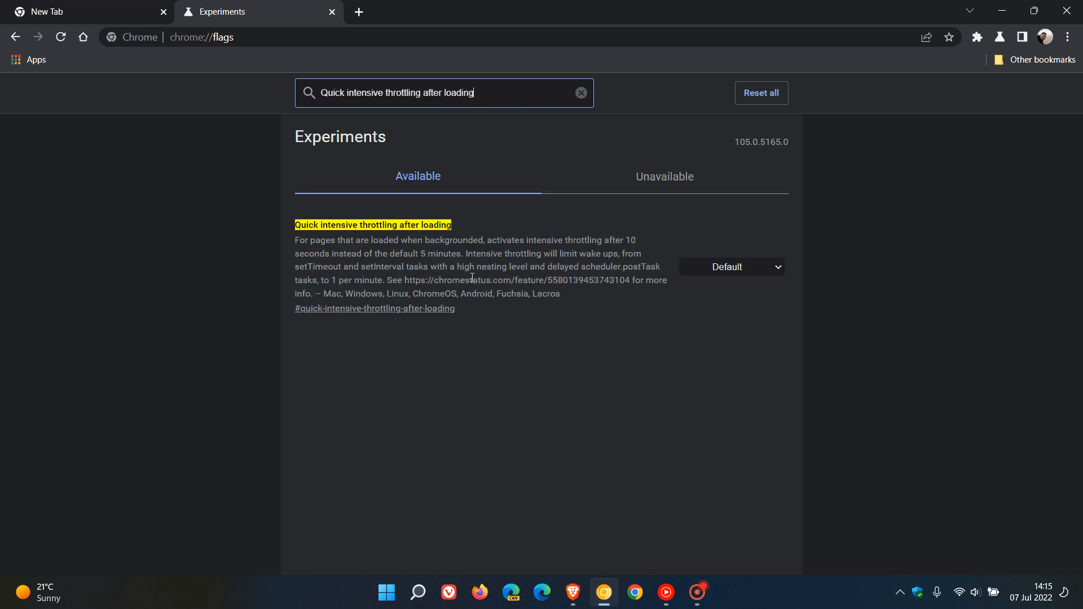
pyautogui.moveTo(492, 375)
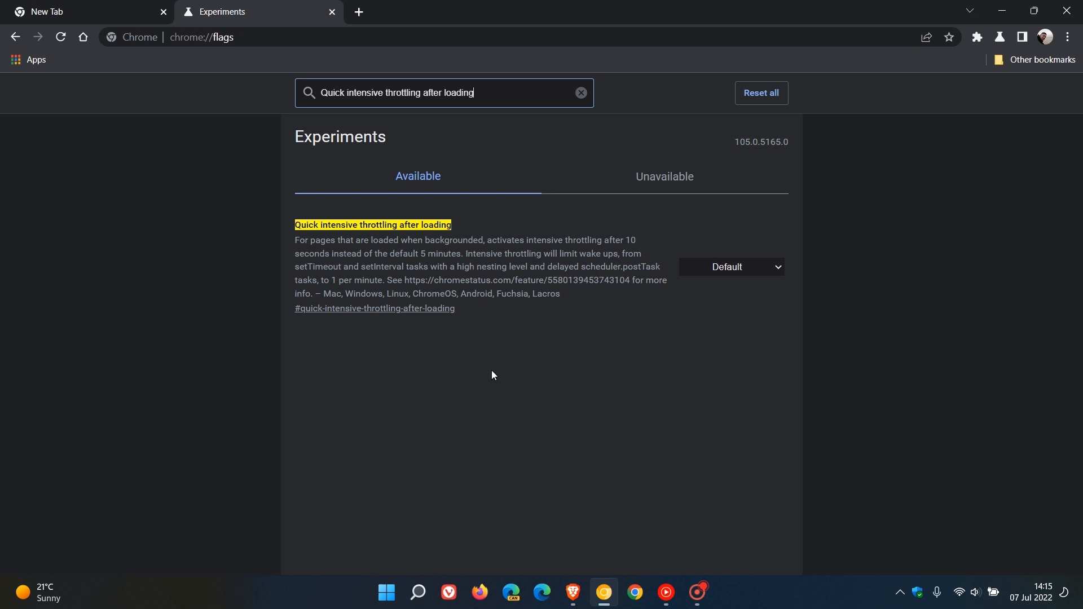
pyautogui.moveTo(347, 353)
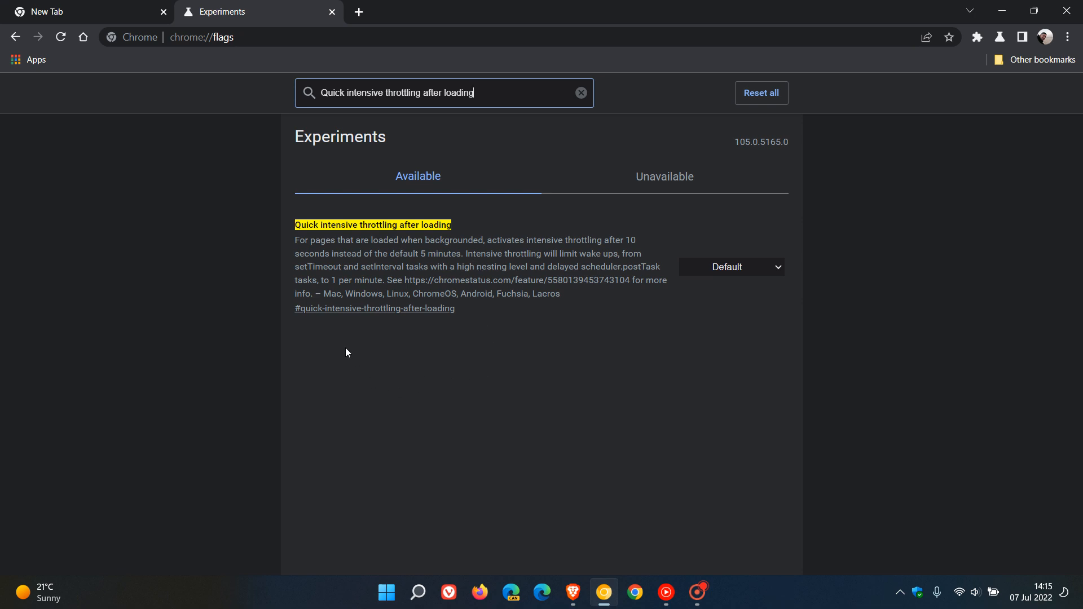
pyautogui.moveTo(375, 255)
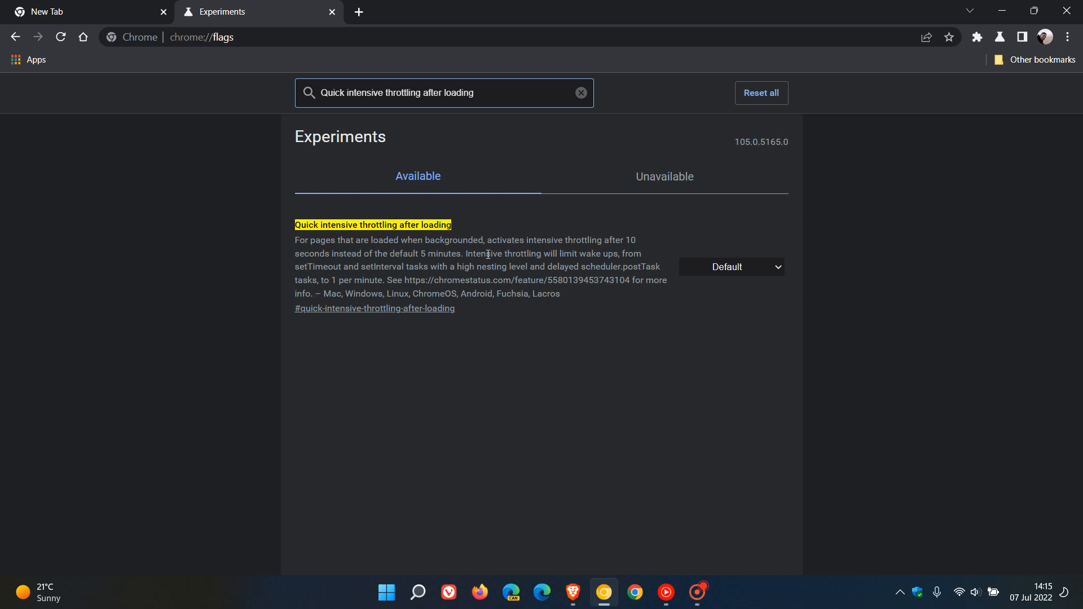
pyautogui.moveTo(641, 250)
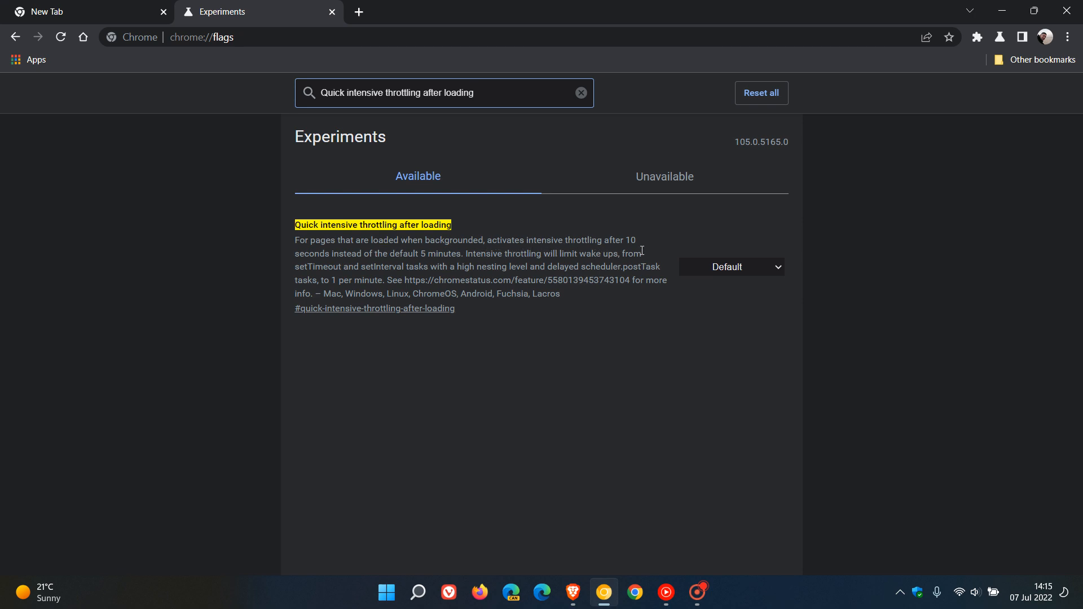
pyautogui.moveTo(407, 258)
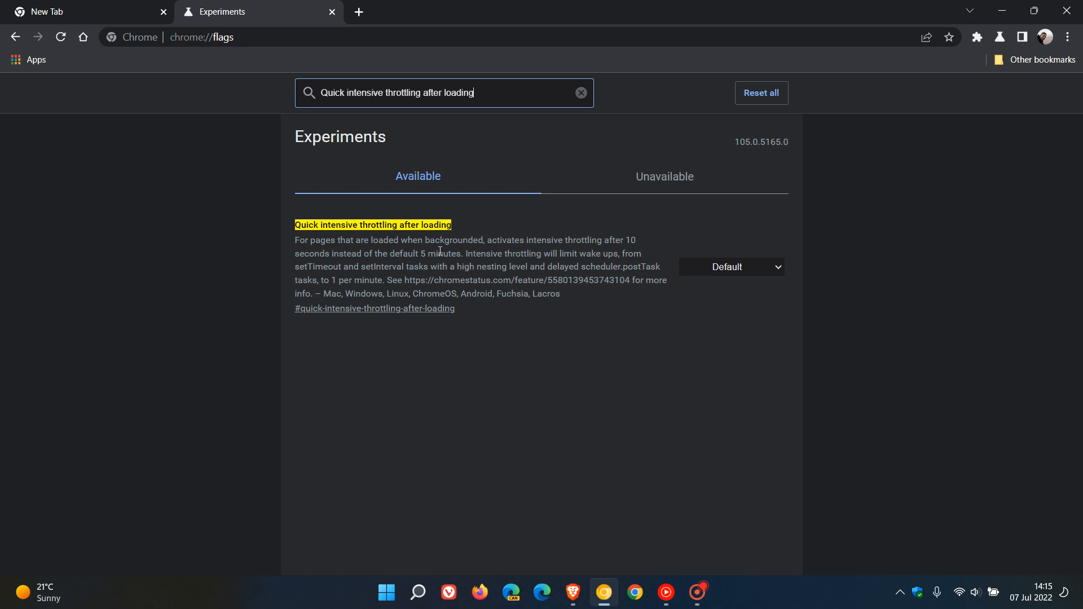
pyautogui.moveTo(441, 265)
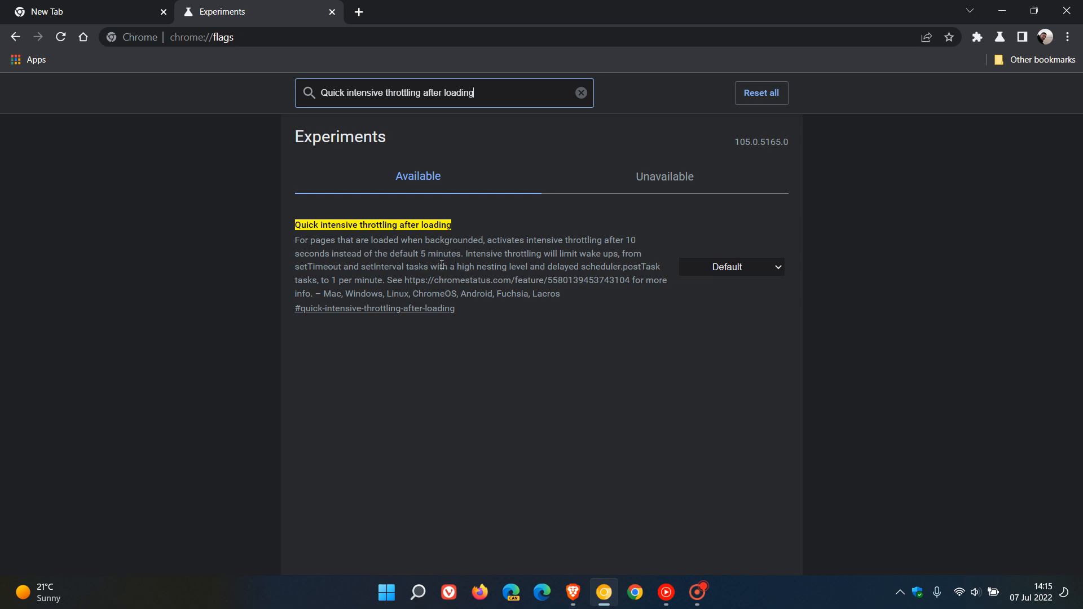
pyautogui.moveTo(643, 241)
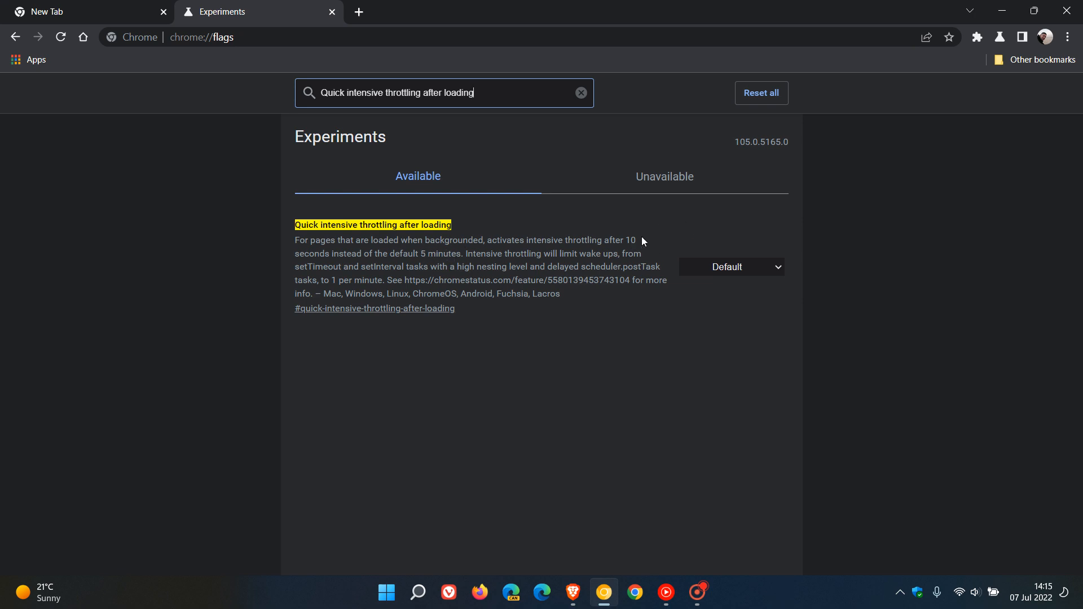
pyautogui.moveTo(513, 267)
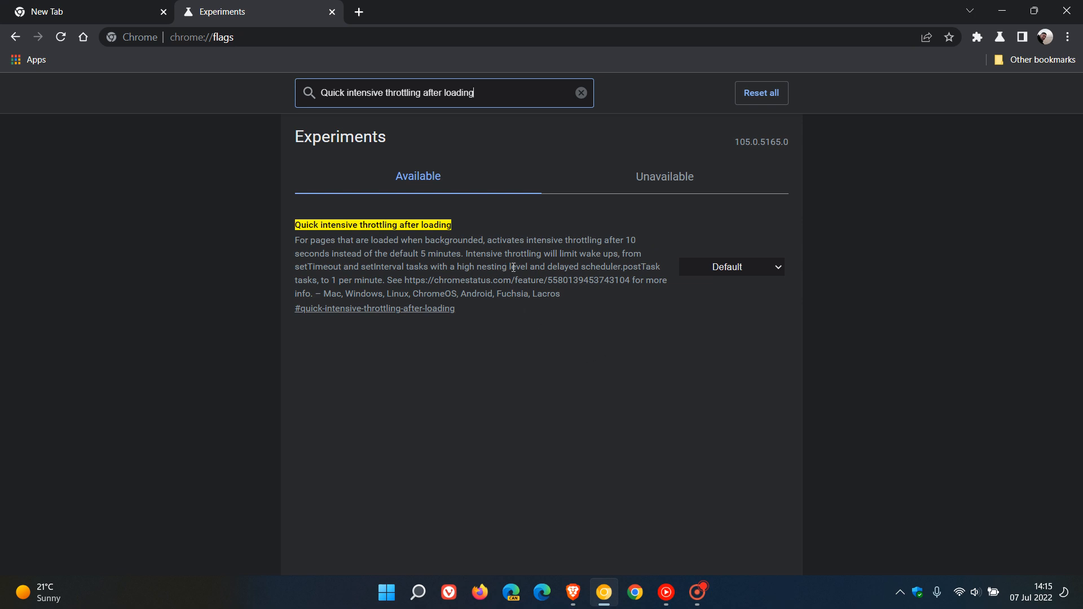
pyautogui.moveTo(617, 264)
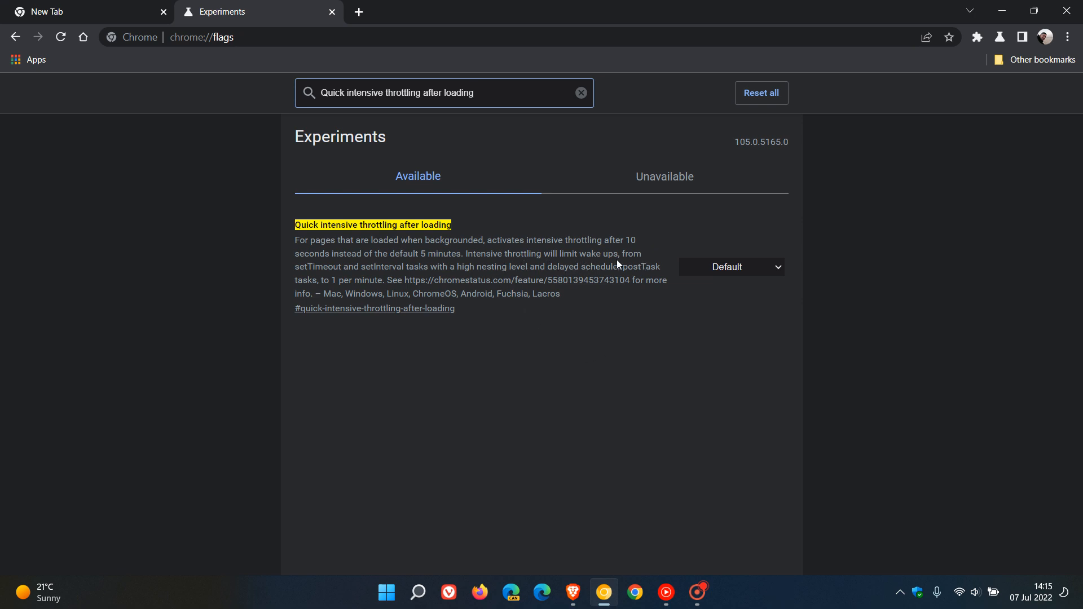
pyautogui.moveTo(364, 276)
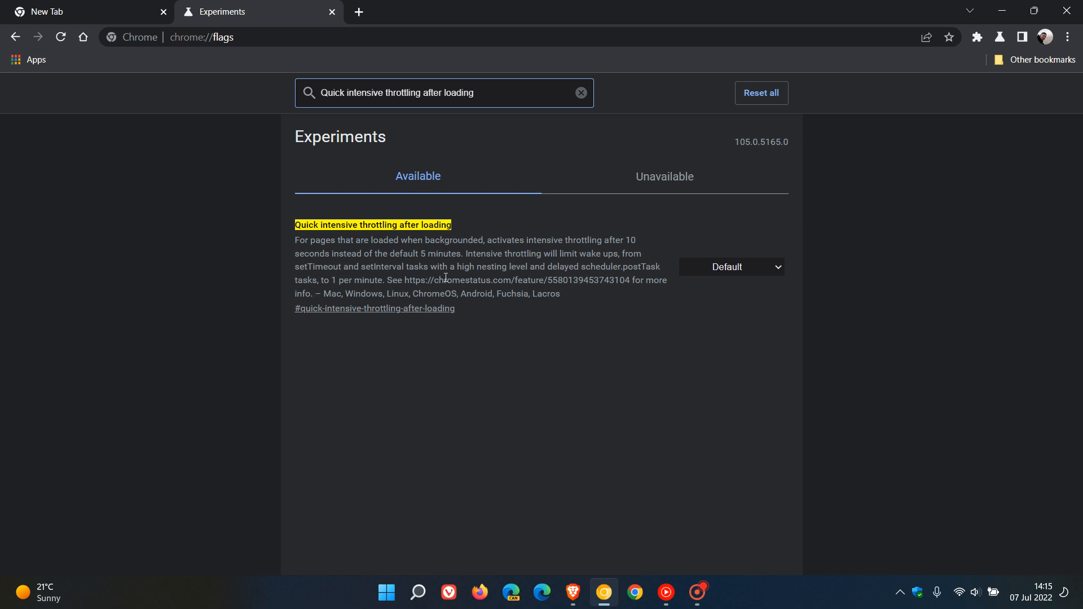
pyautogui.moveTo(563, 277)
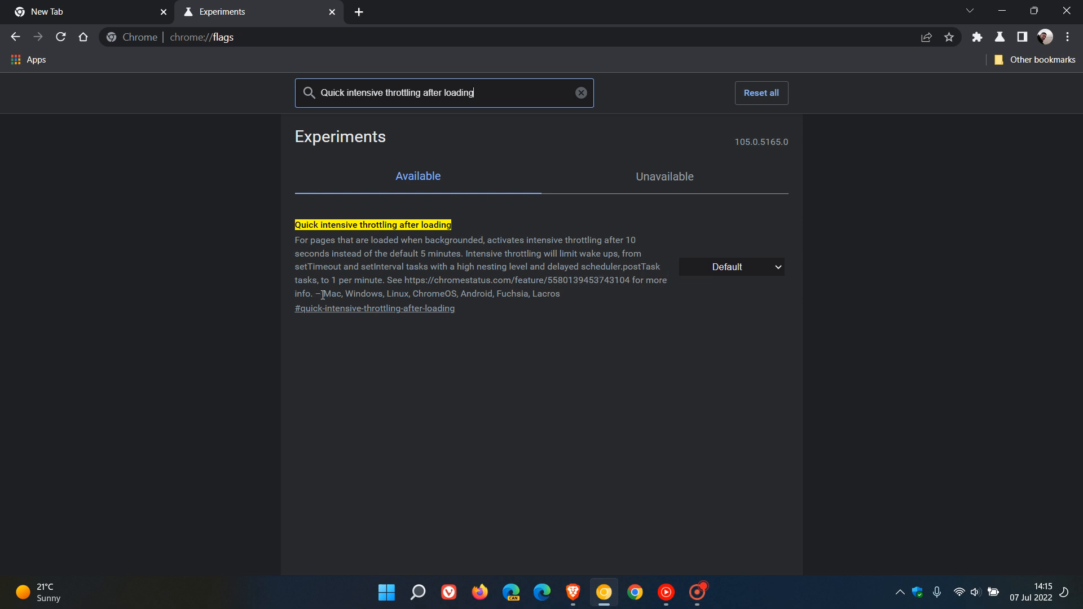
pyautogui.moveTo(649, 366)
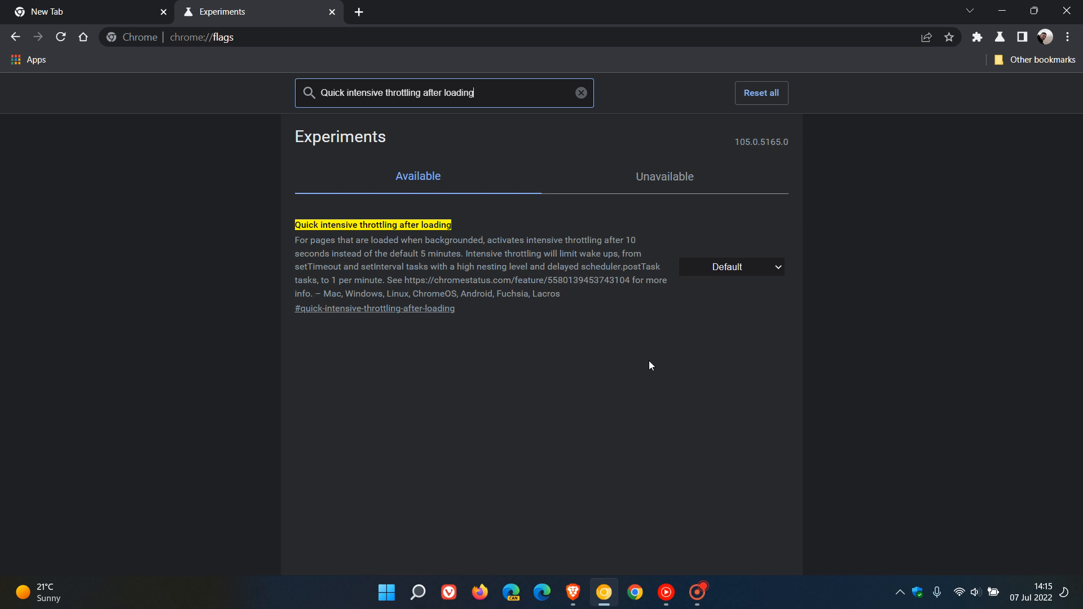
pyautogui.moveTo(654, 381)
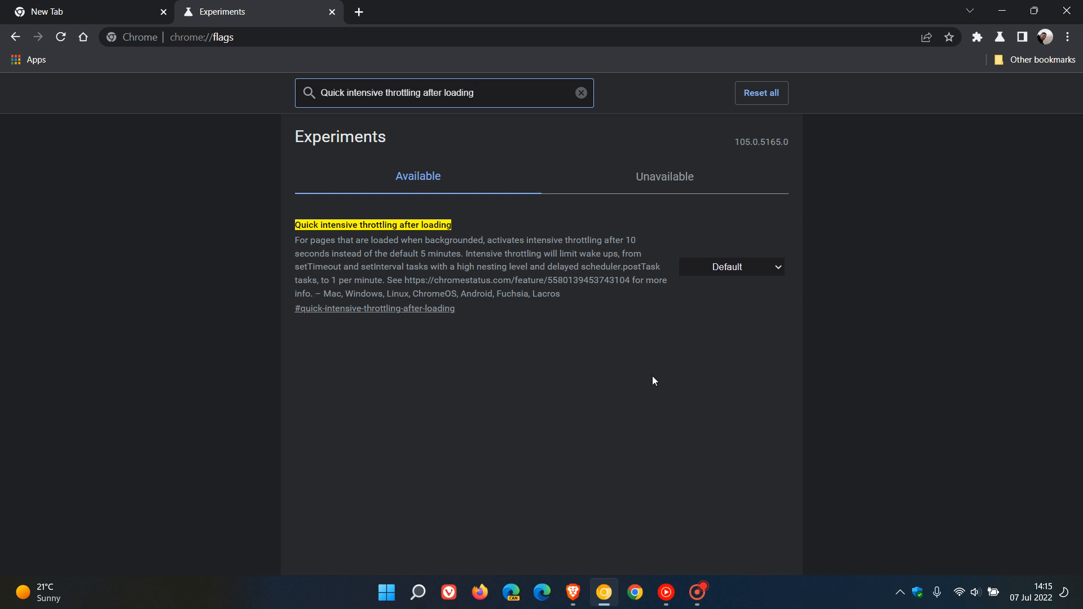
pyautogui.moveTo(736, 274)
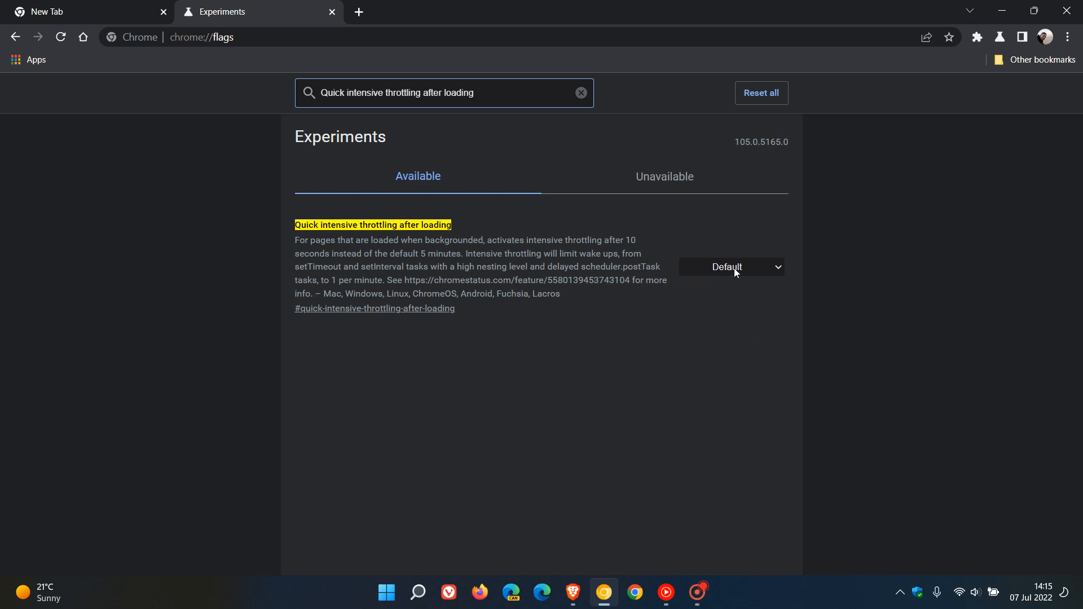
# Set the Quick intensive throttling after loading flag and relaunch Chrome
pyautogui.click(730, 267)
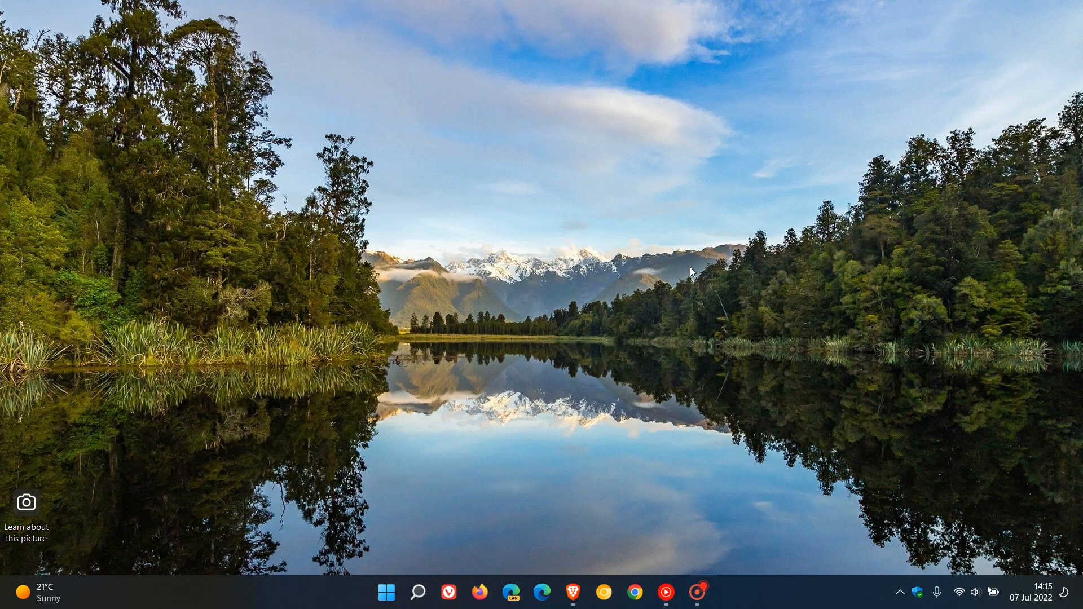
pyautogui.click(634, 592)
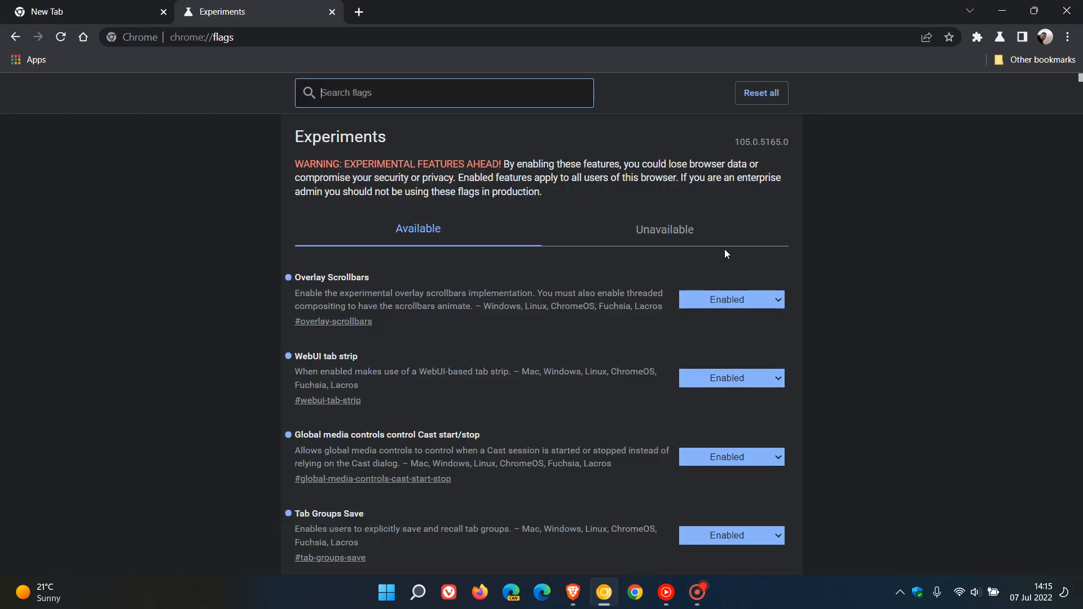
pyautogui.moveTo(849, 237)
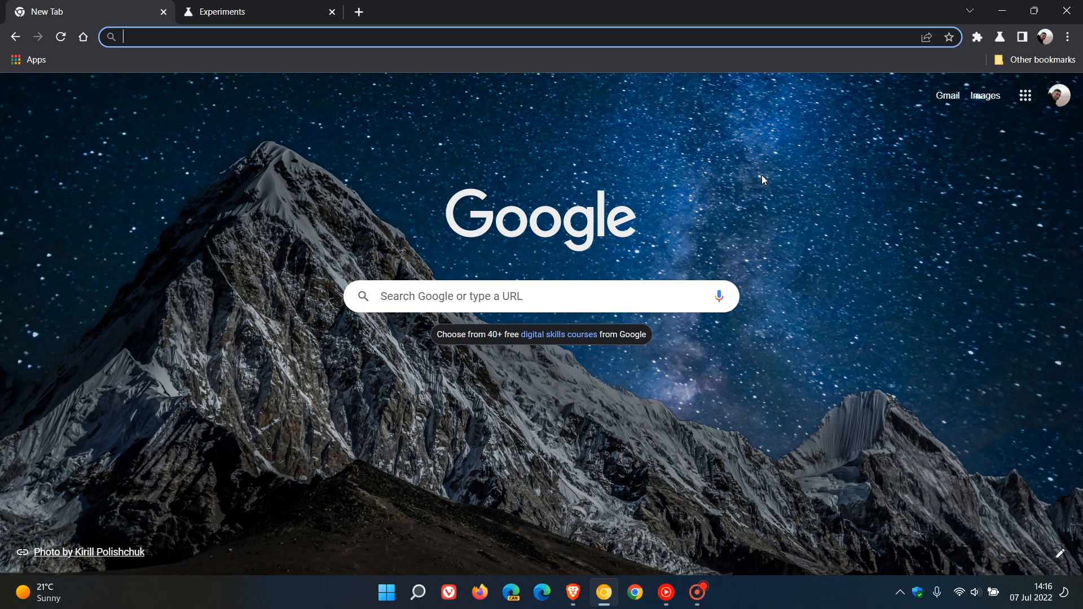
pyautogui.moveTo(274, 18)
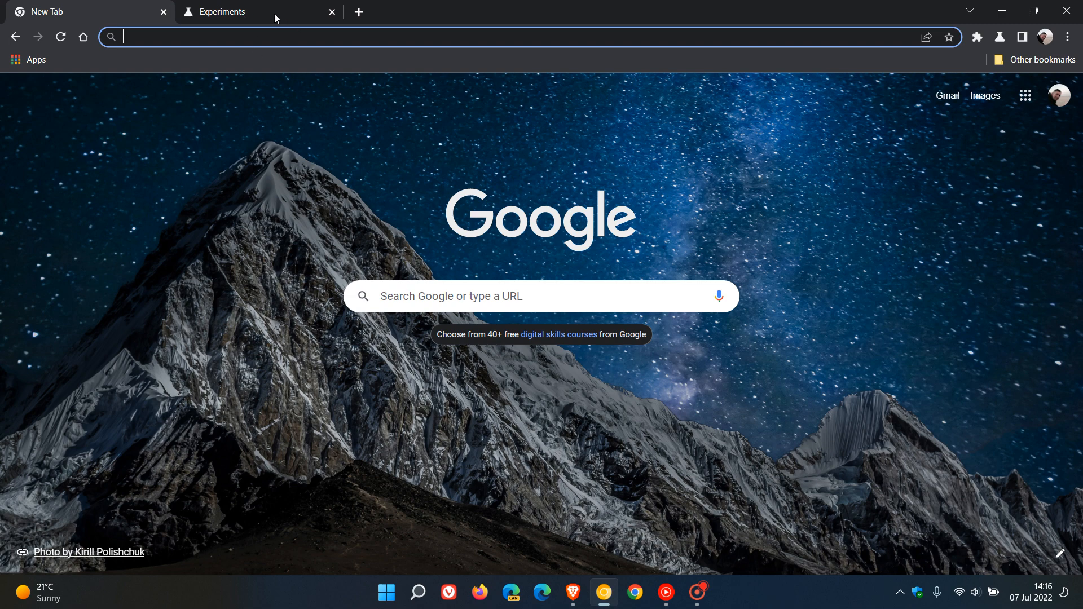
pyautogui.moveTo(827, 192)
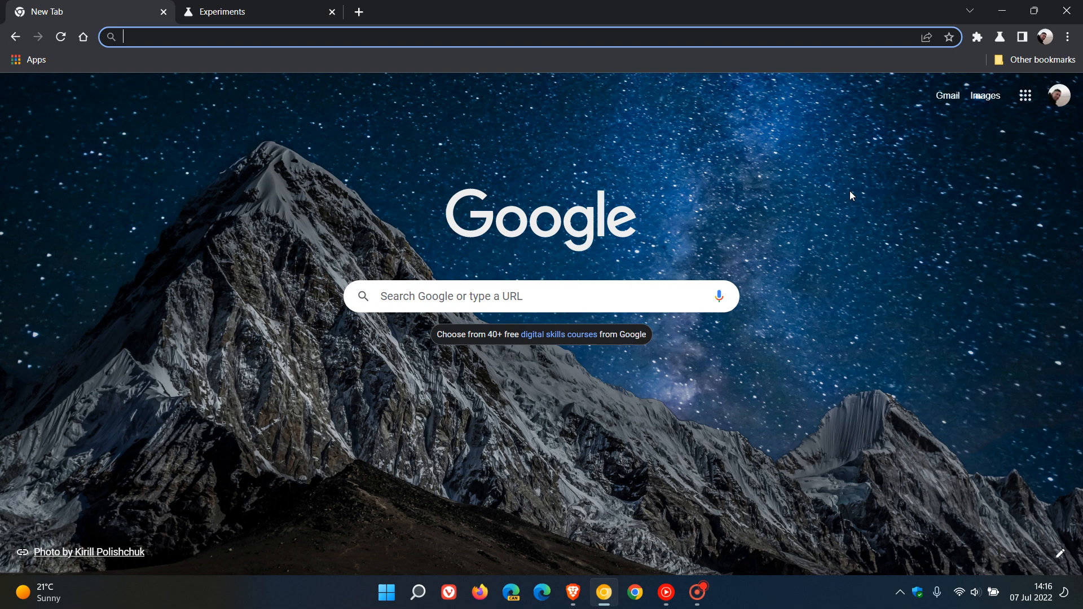
pyautogui.moveTo(808, 196)
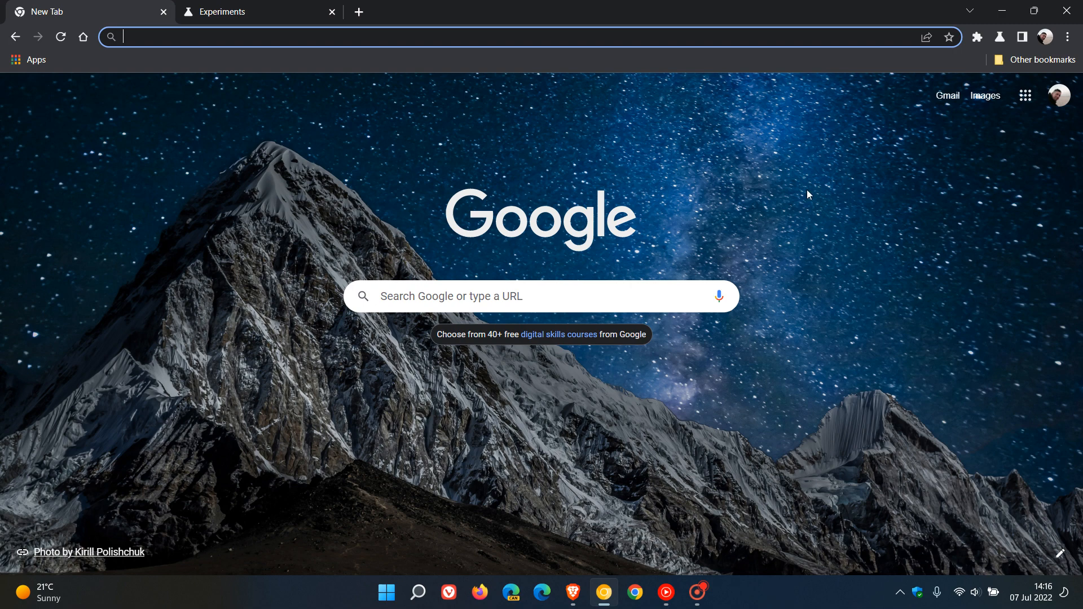
pyautogui.moveTo(812, 196)
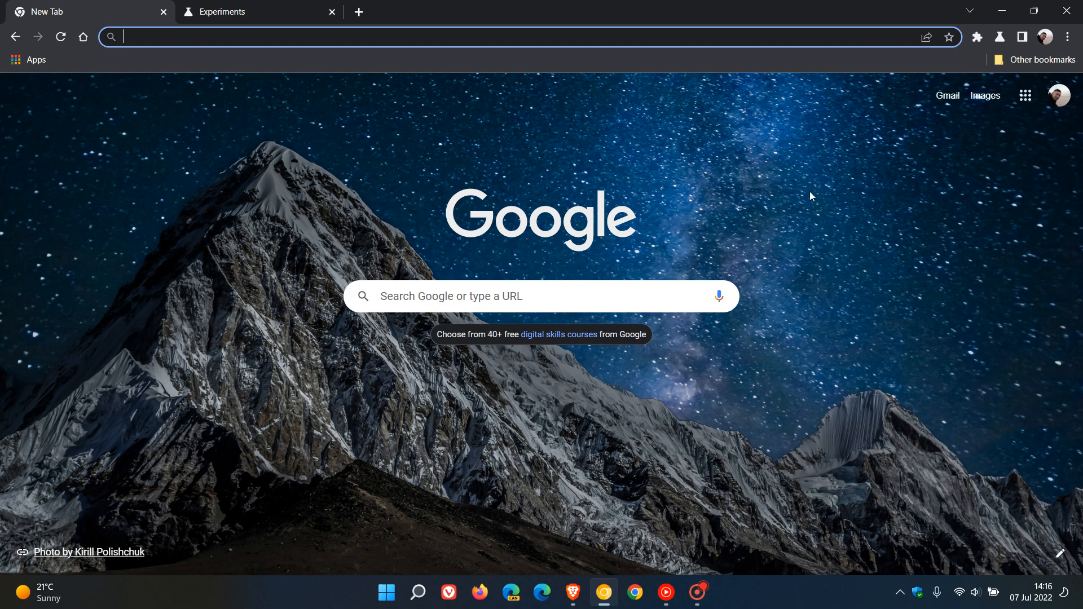
pyautogui.moveTo(855, 212)
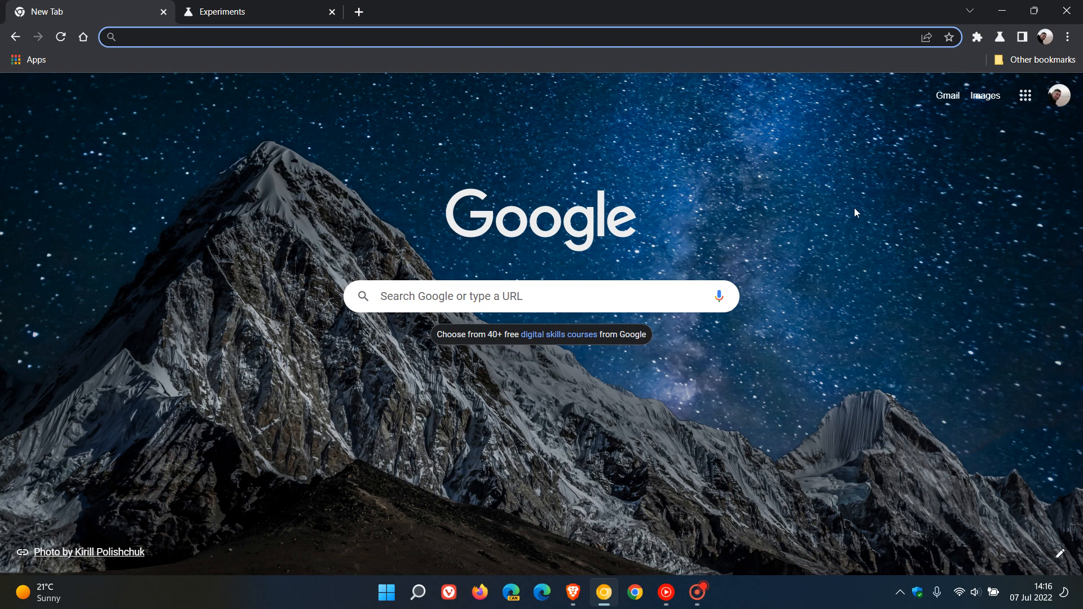